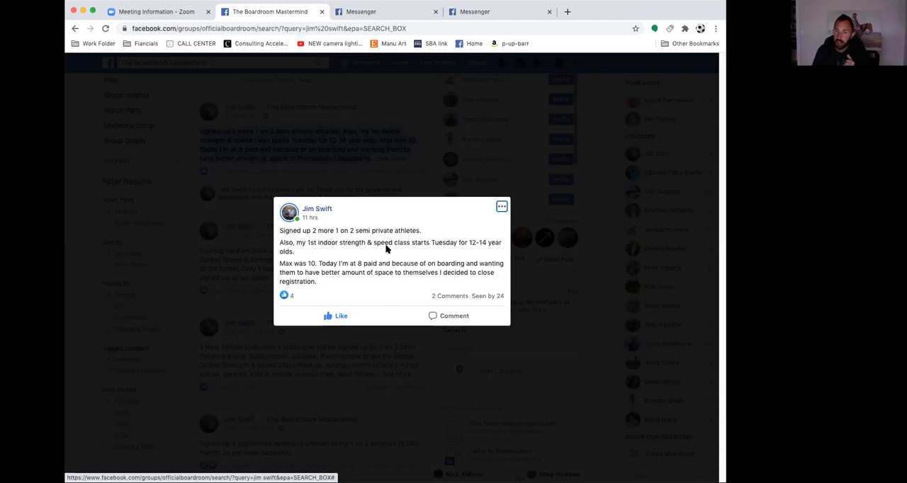
{"action": "mouse_move", "coordinate": [393, 258]}
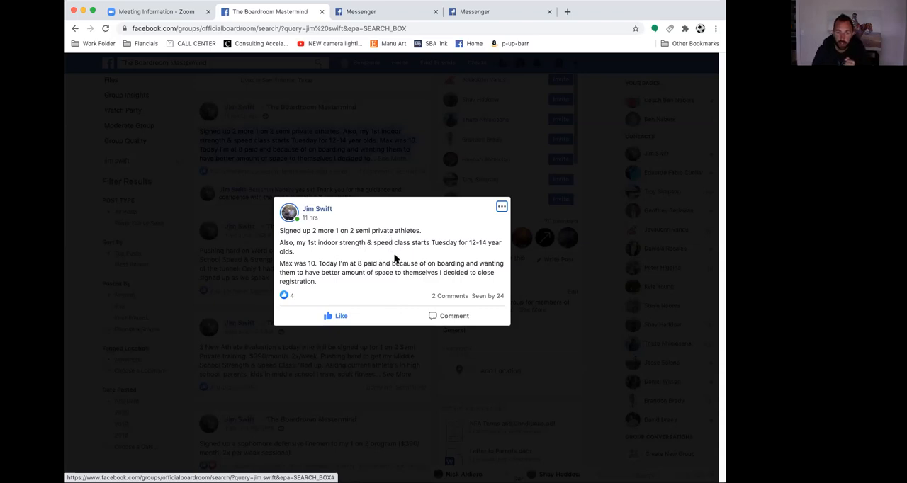
{"action": "mouse_move", "coordinate": [357, 282]}
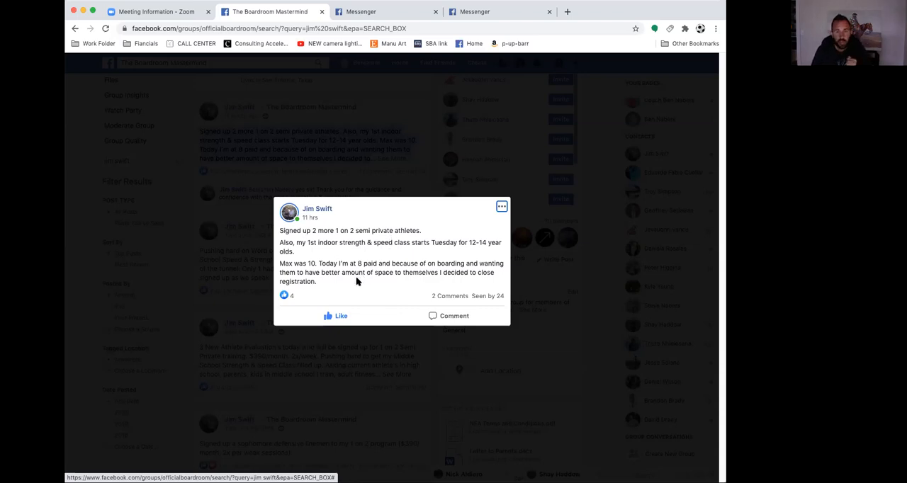
{"action": "mouse_move", "coordinate": [479, 238]}
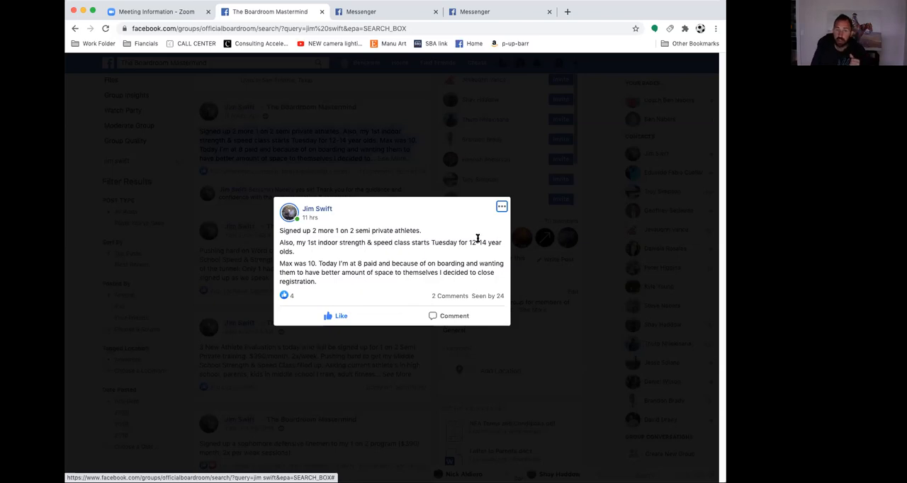
{"action": "mouse_move", "coordinate": [418, 171]}
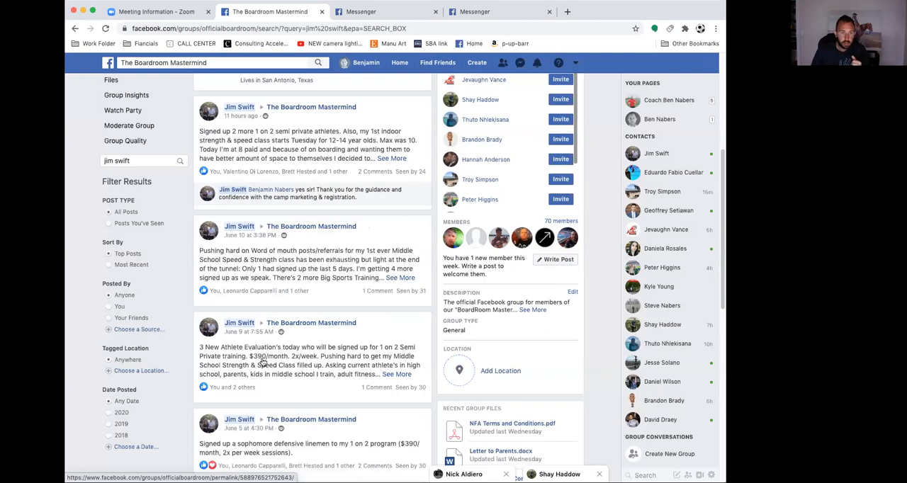
{"action": "left_click", "coordinate": [397, 374]}
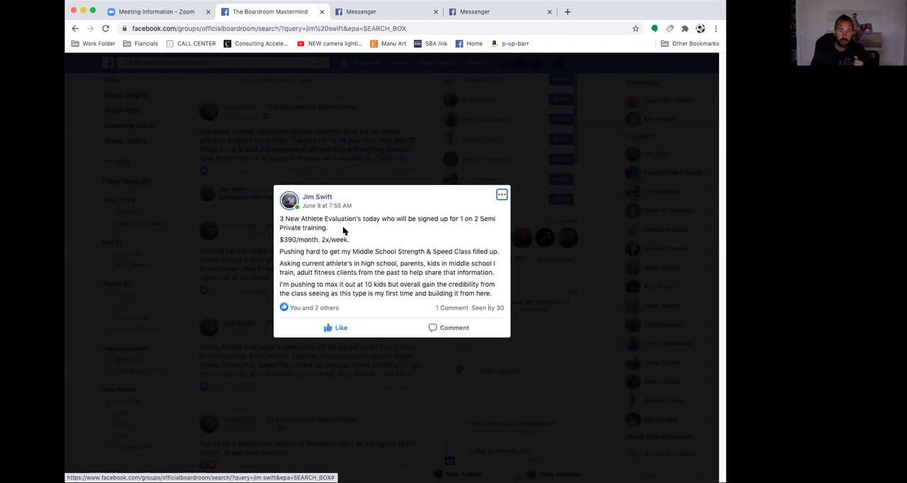
{"action": "mouse_move", "coordinate": [280, 247]}
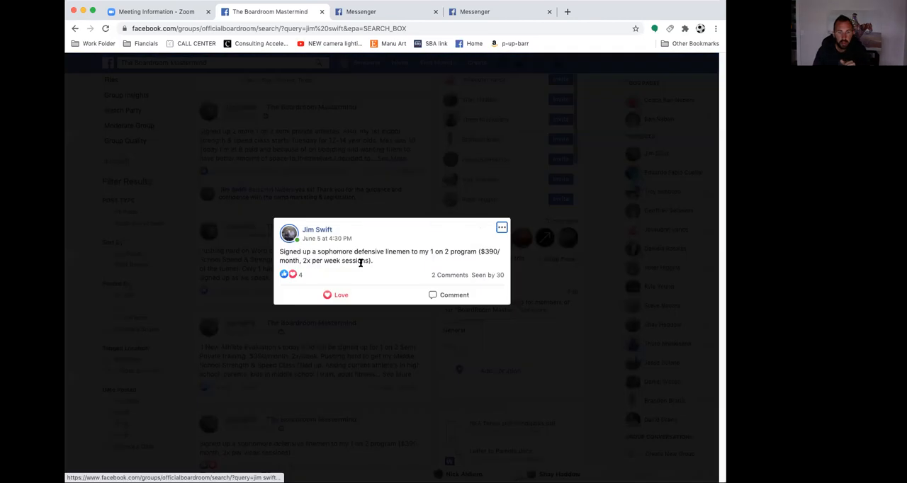
{"action": "mouse_move", "coordinate": [376, 272]}
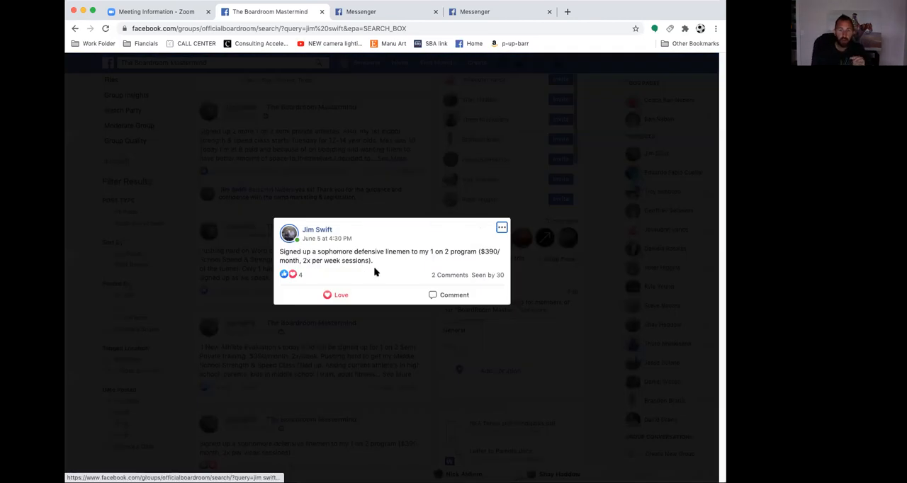
{"action": "mouse_move", "coordinate": [452, 229]}
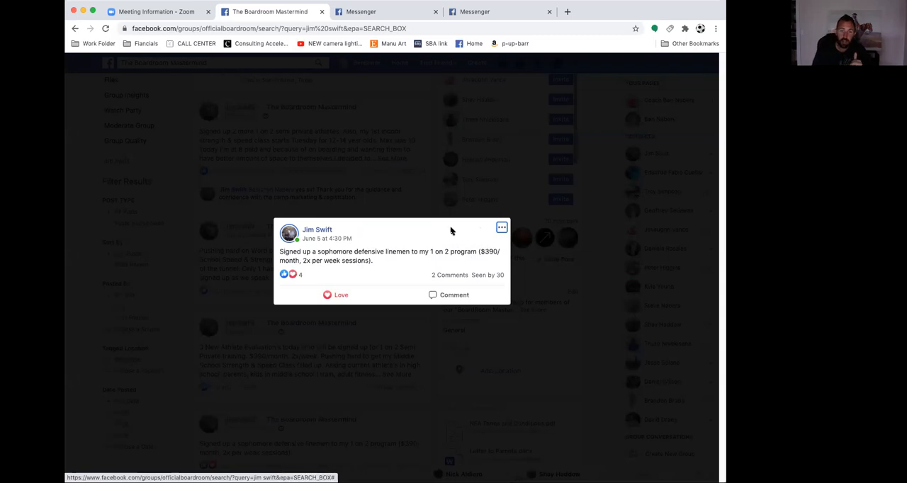
{"action": "mouse_move", "coordinate": [394, 199]}
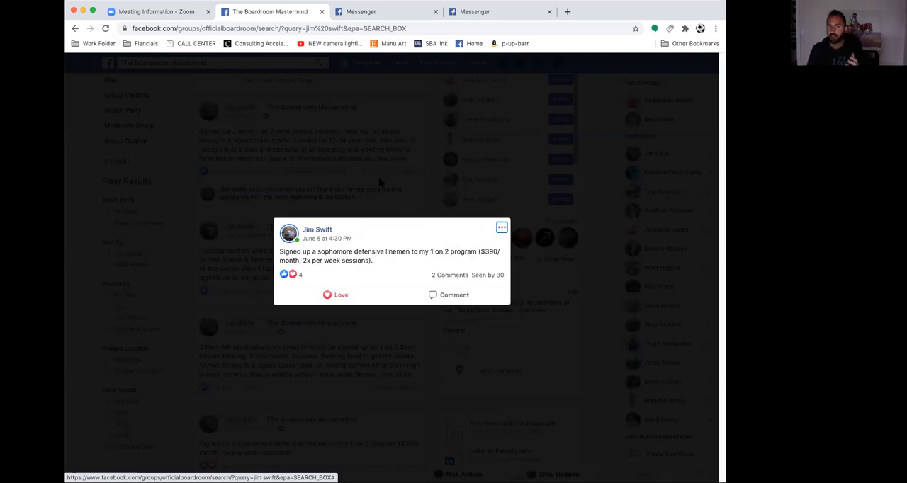
{"action": "mouse_move", "coordinate": [386, 187]}
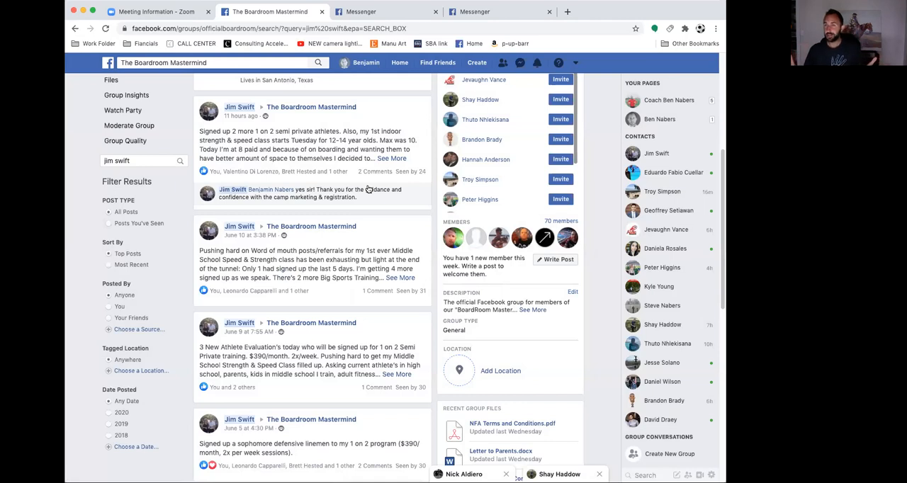
{"action": "mouse_move", "coordinate": [234, 49]}
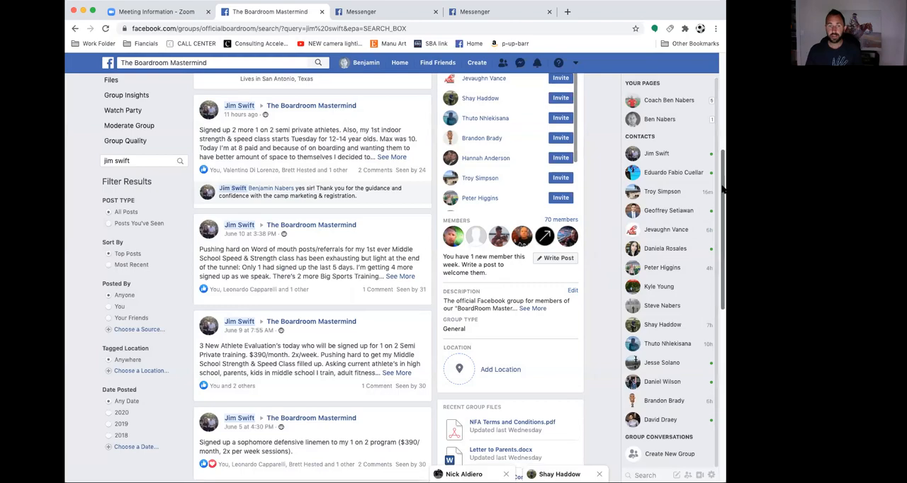
{"action": "scroll", "scroll_direction": "down", "scroll_amount": 3}
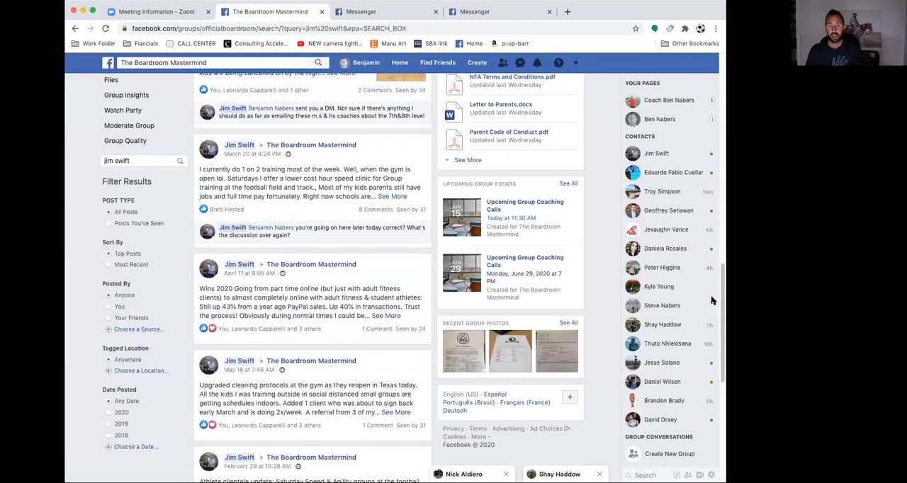
{"action": "scroll", "scroll_direction": "up", "scroll_amount": 3}
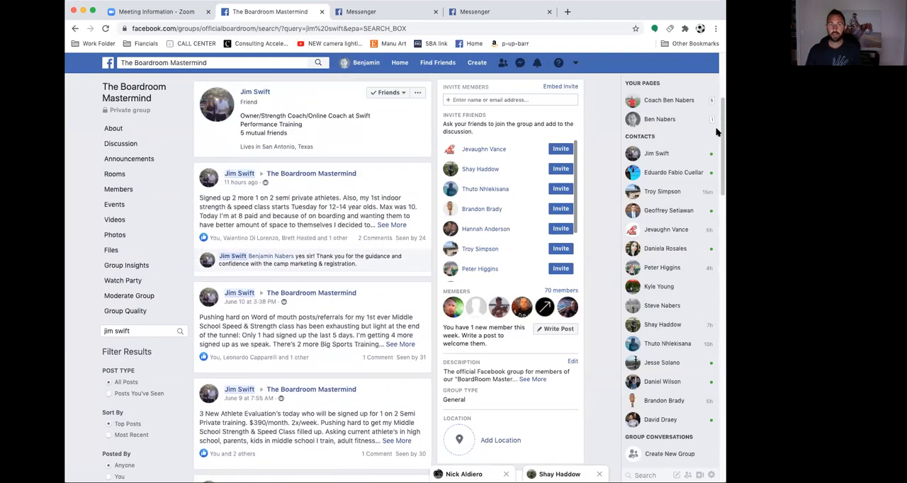
{"action": "scroll", "scroll_direction": "up", "scroll_amount": 3}
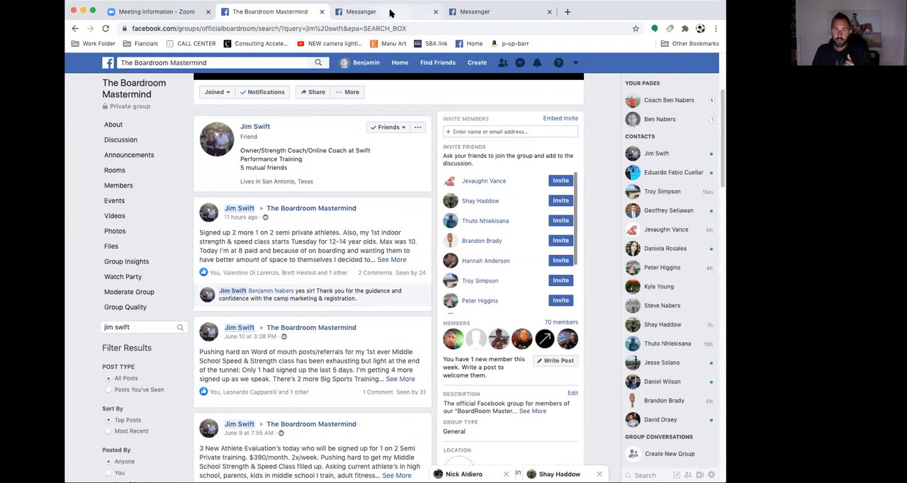
Step: Show the client chat with the 'Pre-weekend update… Made $5,575 this week' message
{"action": "left_click", "coordinate": [357, 11]}
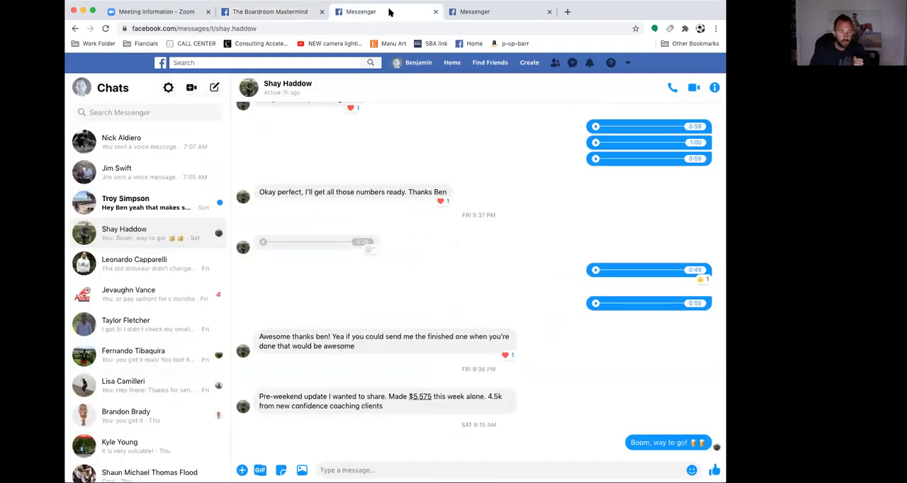
{"action": "mouse_move", "coordinate": [352, 192]}
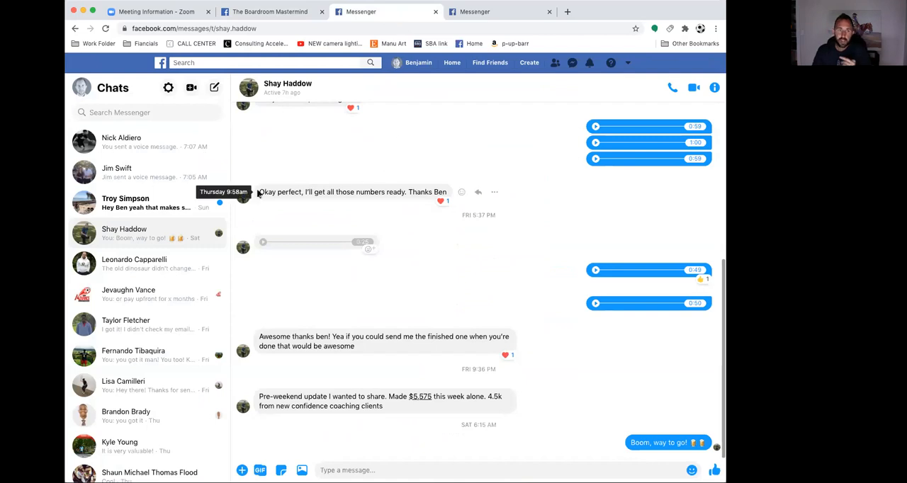
{"action": "mouse_move", "coordinate": [269, 170]}
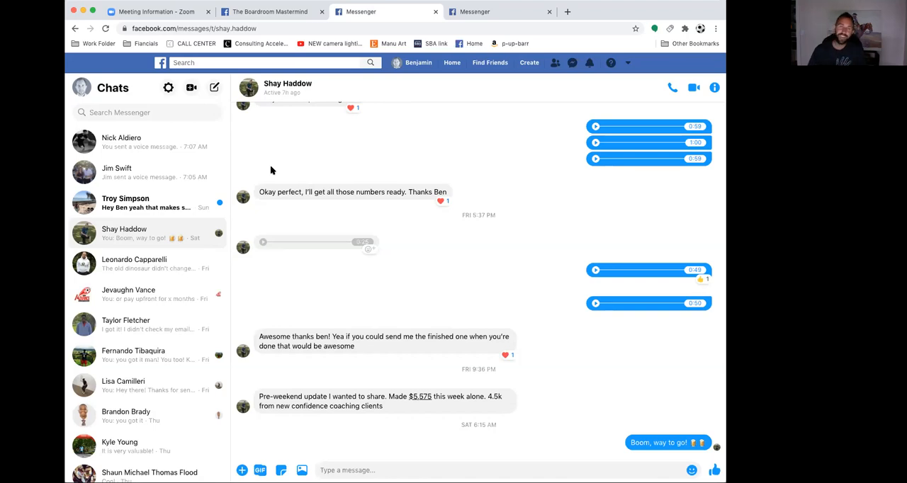
{"action": "mouse_move", "coordinate": [300, 136]}
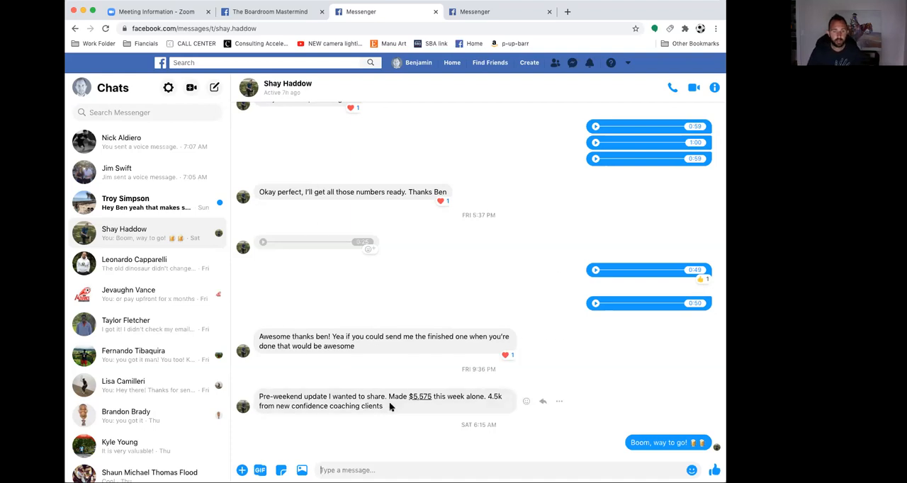
{"action": "mouse_move", "coordinate": [260, 395]}
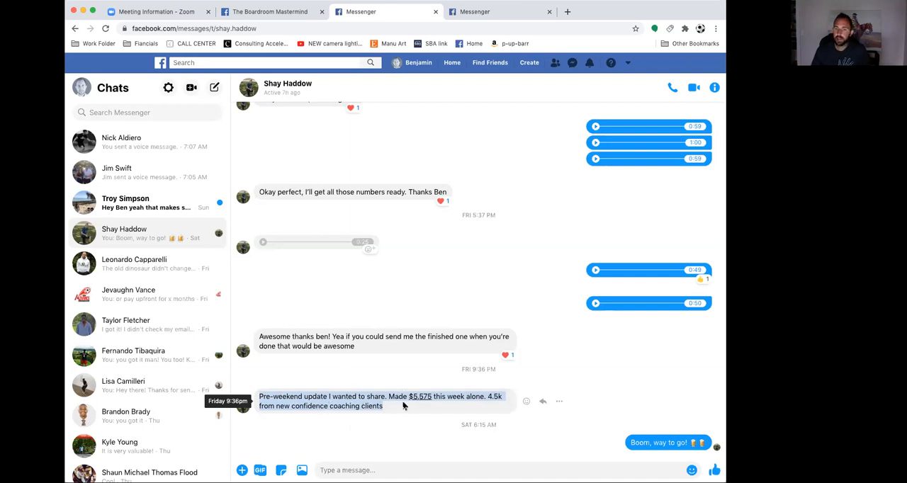
{"action": "mouse_move", "coordinate": [468, 402]}
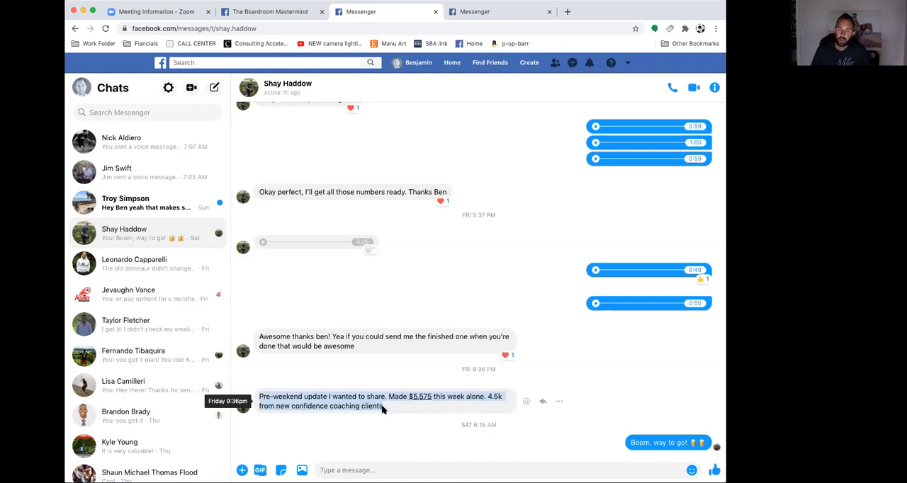
{"action": "mouse_move", "coordinate": [385, 408]}
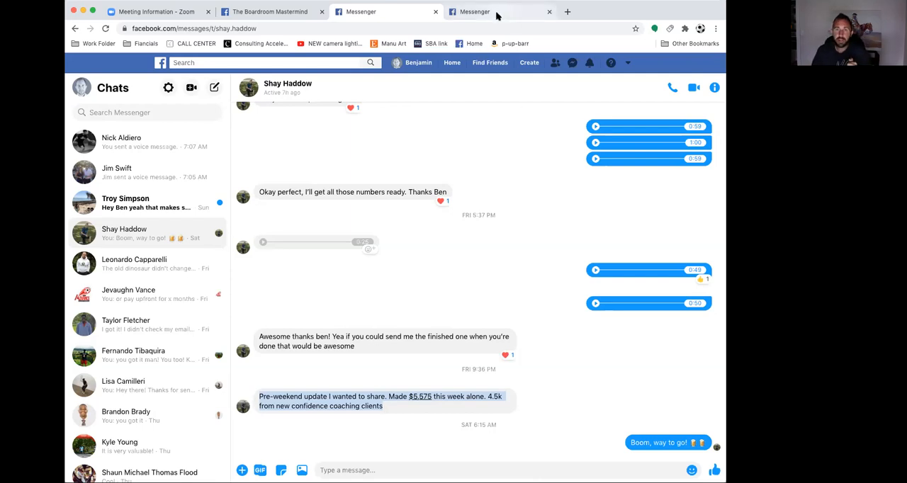
Step: Show the other client chat with the 'Just made $1,000 in 2 days' message and payment screenshot
{"action": "left_click", "coordinate": [122, 142]}
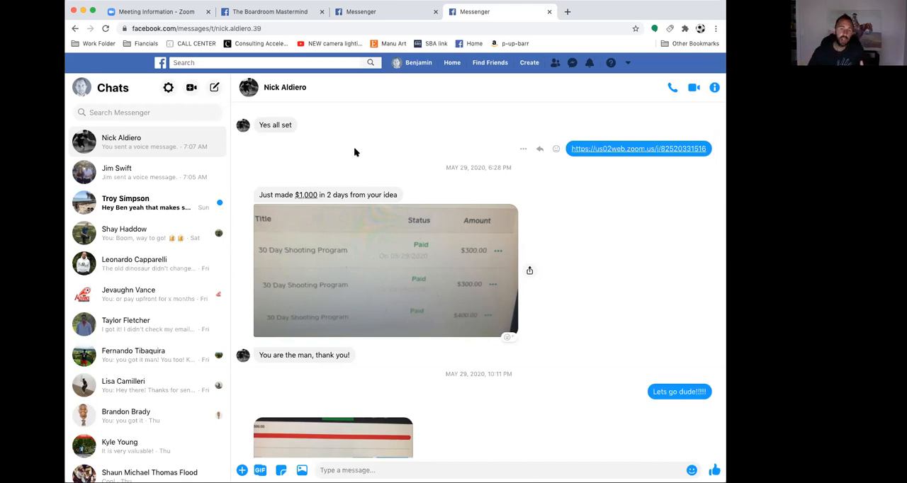
{"action": "mouse_move", "coordinate": [414, 193]}
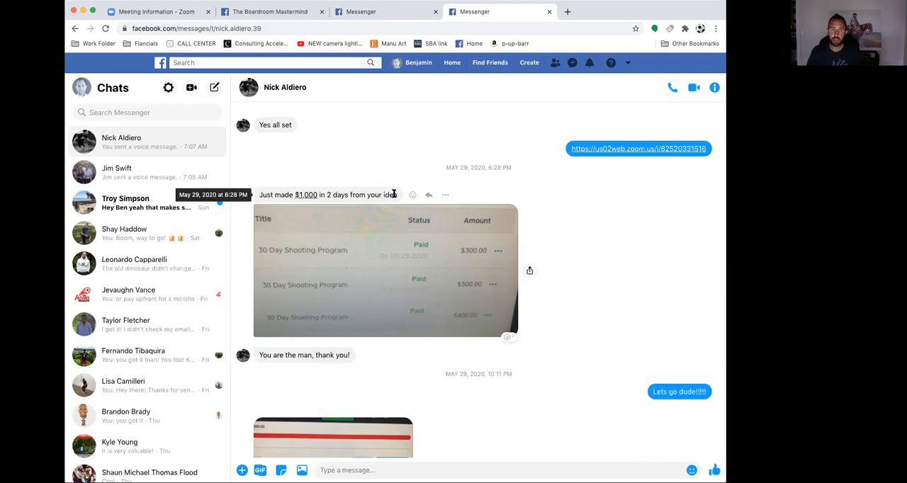
{"action": "mouse_move", "coordinate": [720, 201]}
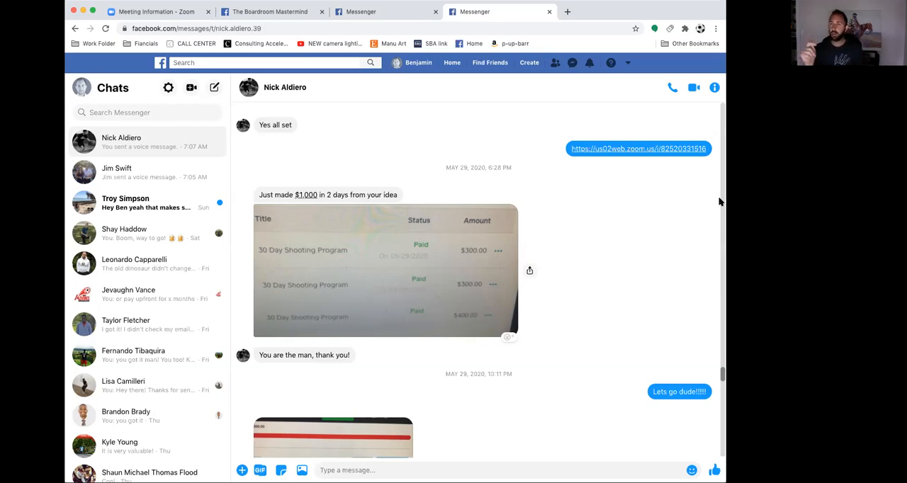
{"action": "mouse_move", "coordinate": [432, 277]}
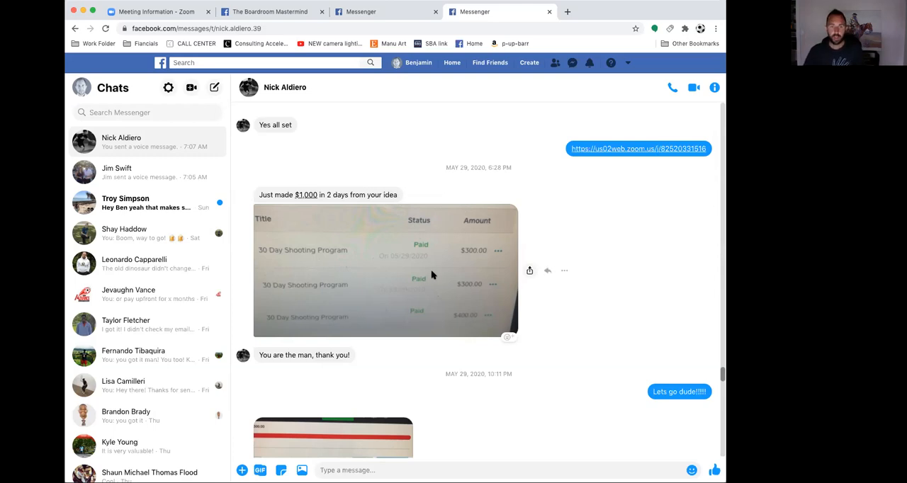
{"action": "mouse_move", "coordinate": [329, 256]}
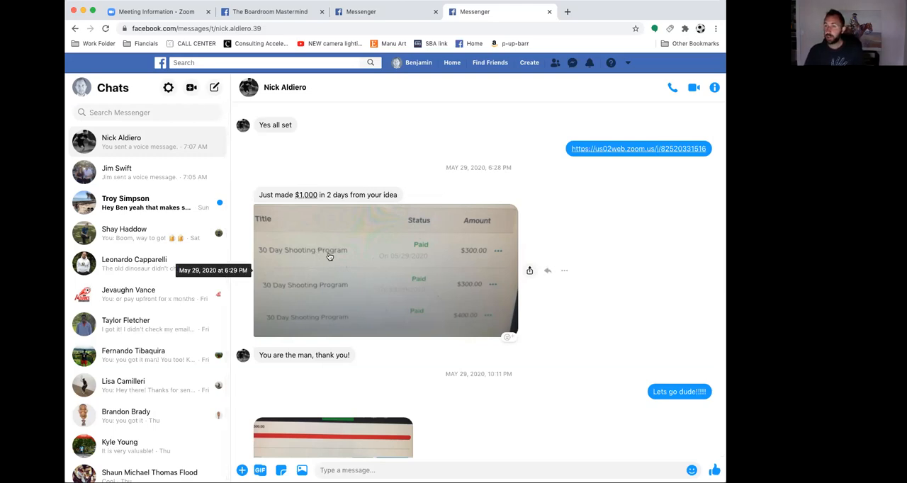
{"action": "mouse_move", "coordinate": [465, 287]}
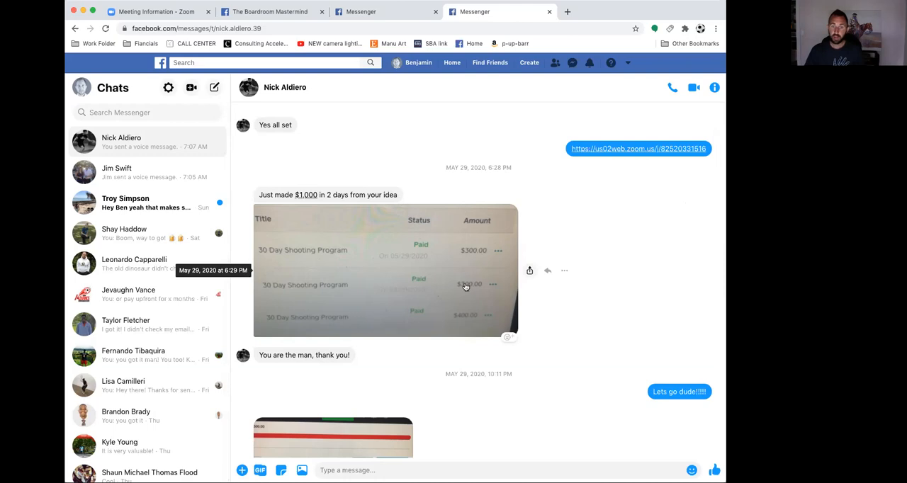
{"action": "mouse_move", "coordinate": [484, 312]}
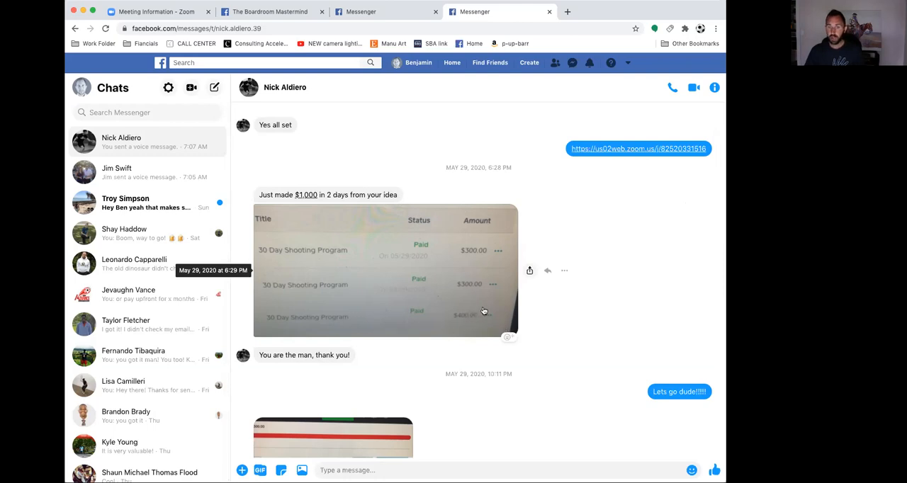
{"action": "mouse_move", "coordinate": [459, 320]}
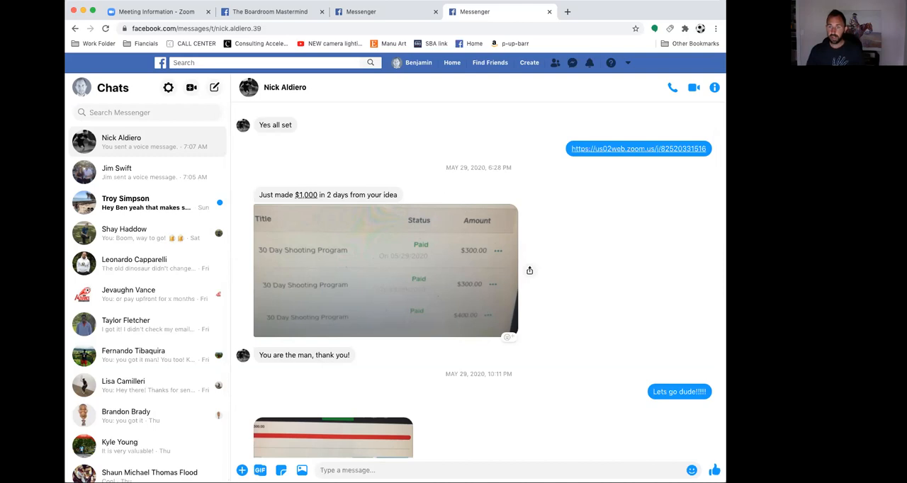
{"action": "scroll", "scroll_direction": "down", "scroll_amount": 3}
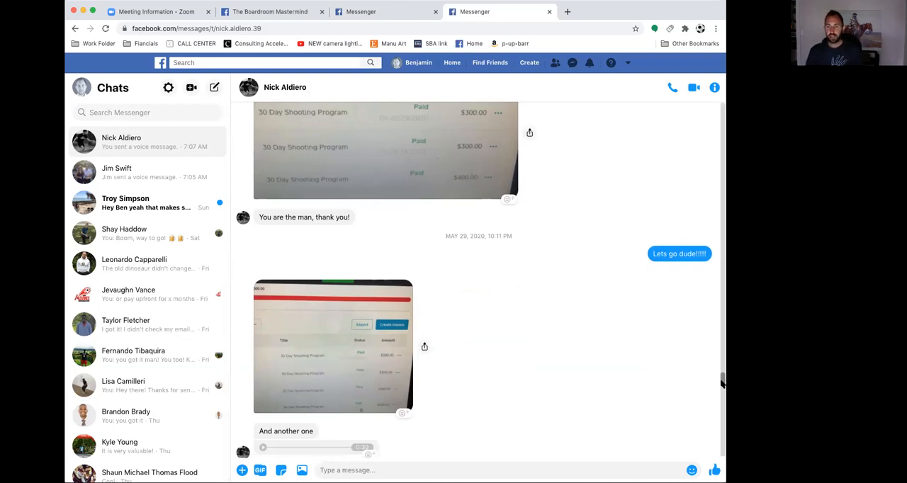
{"action": "scroll", "scroll_direction": "up", "scroll_amount": 3}
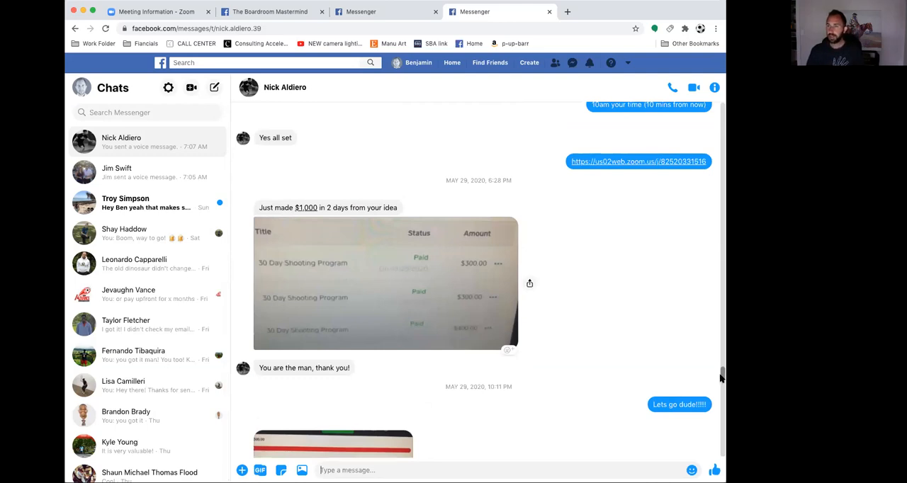
{"action": "scroll", "scroll_direction": "down", "scroll_amount": 3}
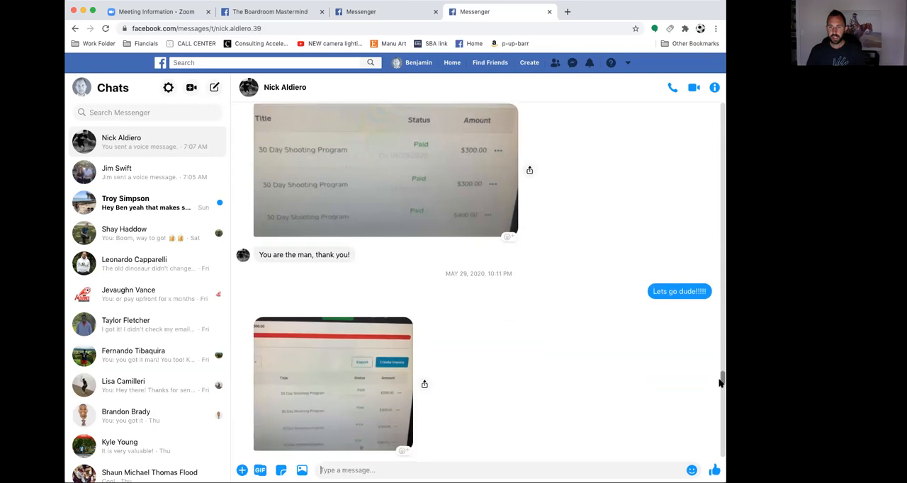
{"action": "scroll", "scroll_direction": "down", "scroll_amount": 3}
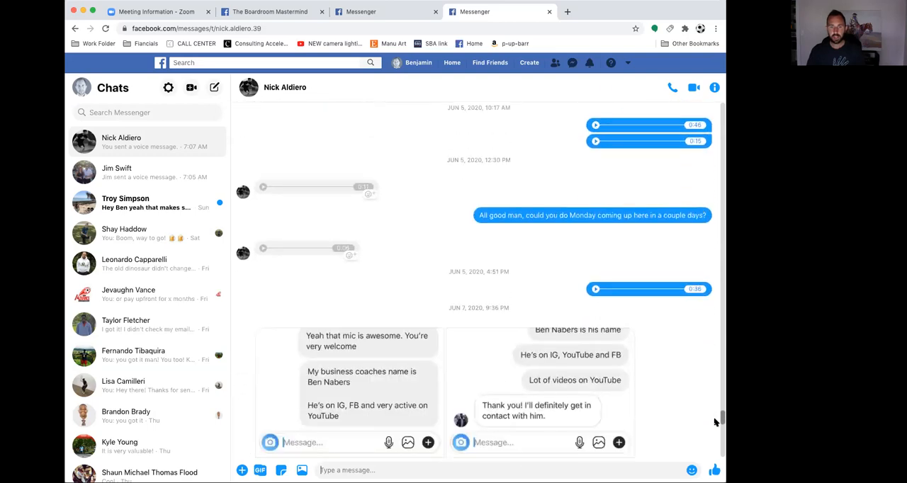
{"action": "scroll", "scroll_direction": "up", "scroll_amount": 3}
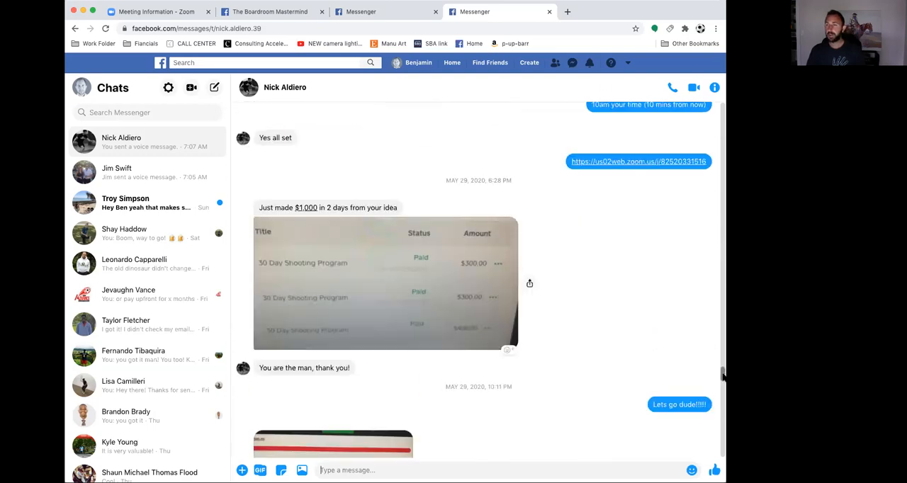
{"action": "scroll", "scroll_direction": "up", "scroll_amount": 3}
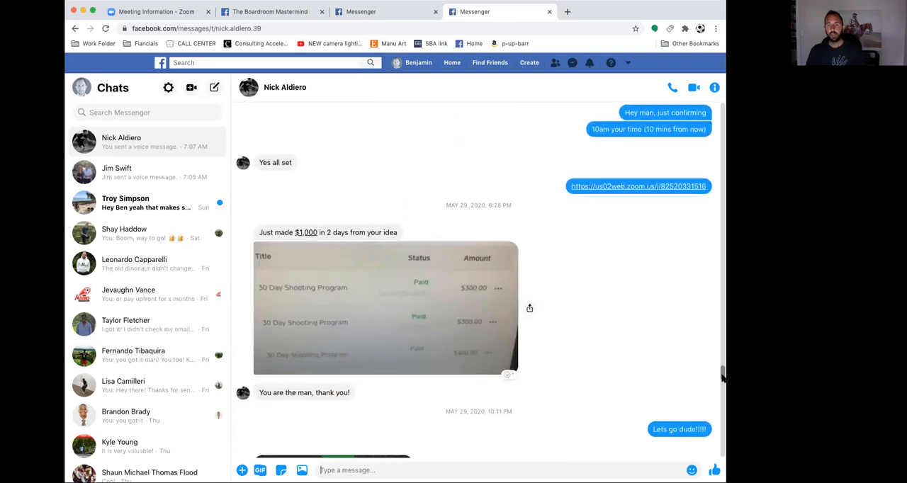
{"action": "scroll", "scroll_direction": "down", "scroll_amount": 3}
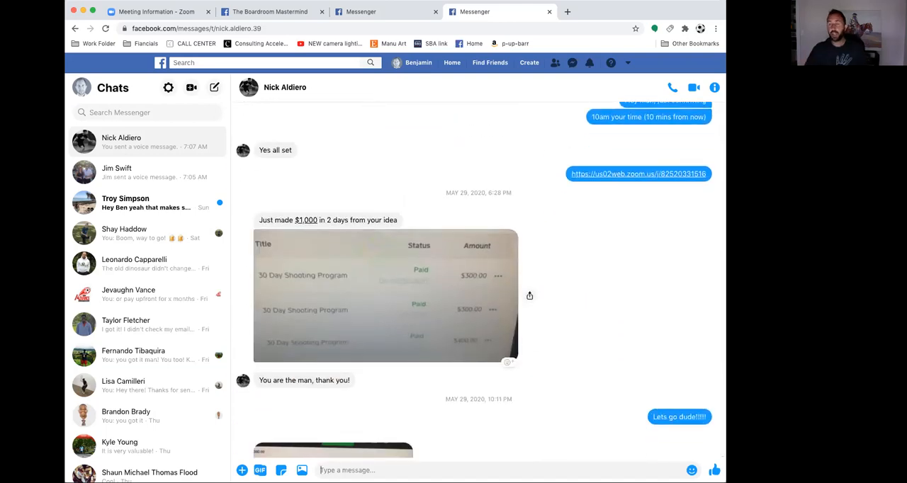